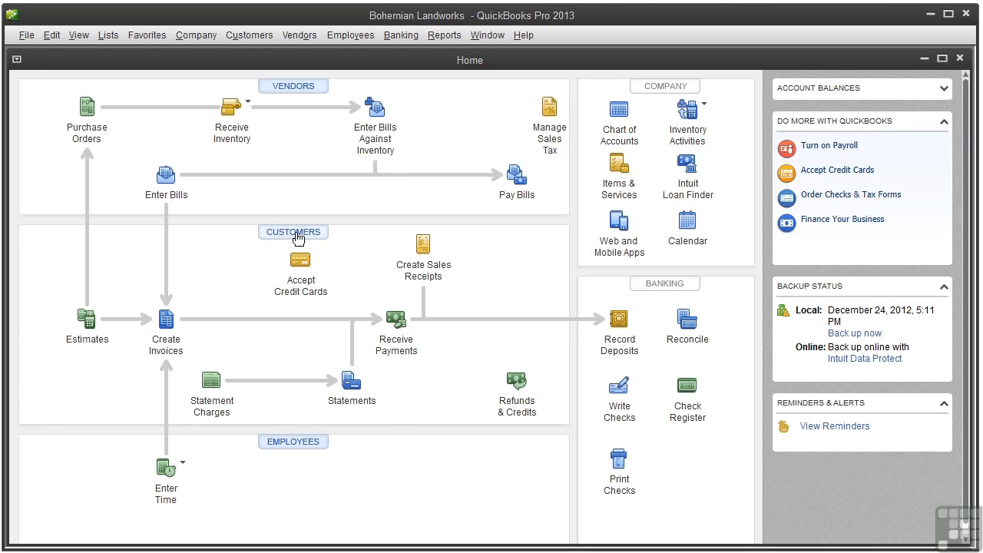
{"action": "left_click", "coordinate": [86, 329]}
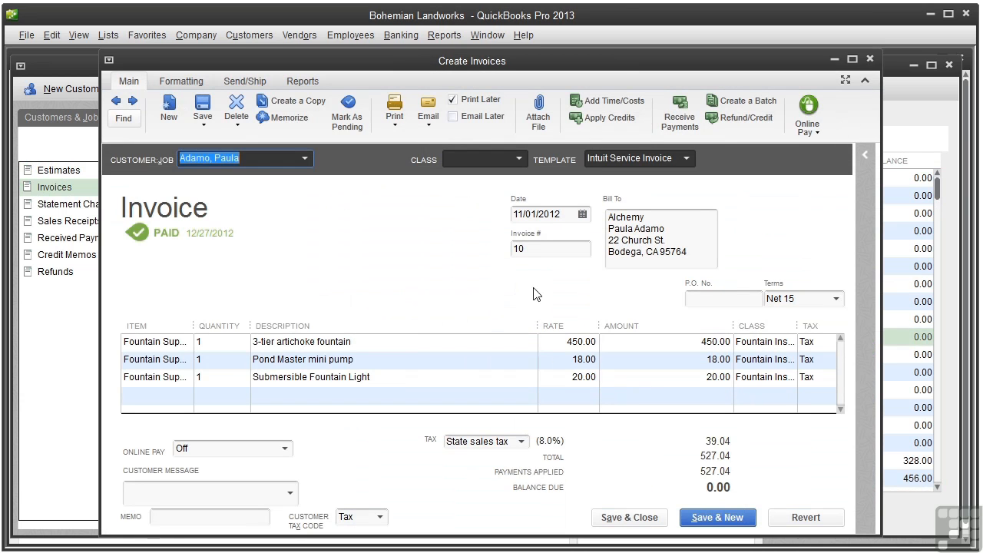
{"action": "mouse_move", "coordinate": [757, 117]}
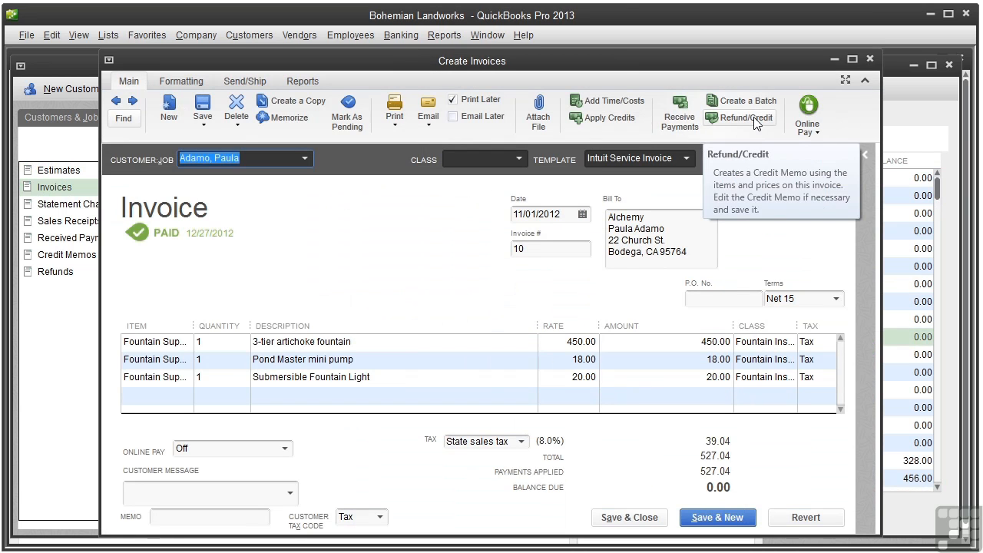
Turn invoice 10 into a credit memo, deleting the Pond Master pump and fountain light lines.
{"action": "left_click", "coordinate": [740, 116]}
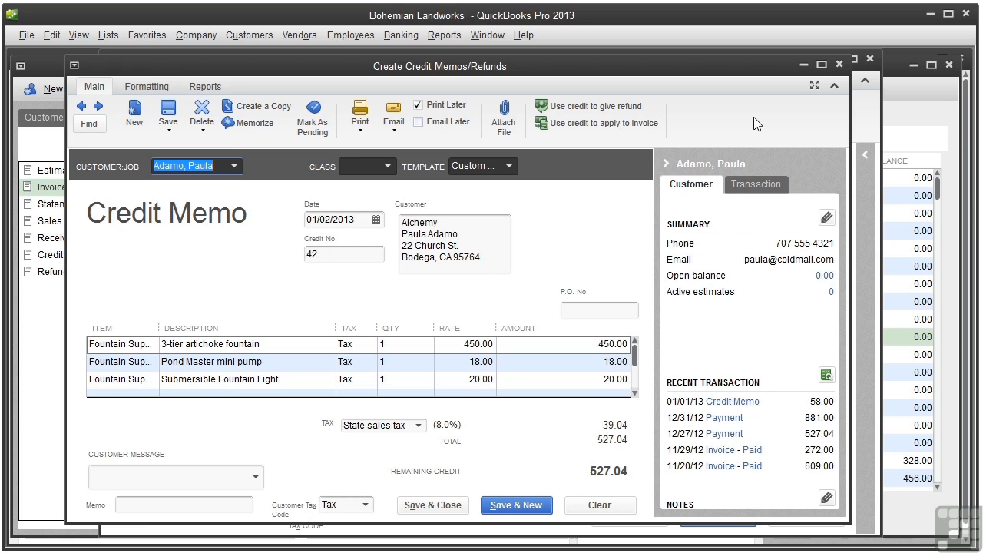
{"action": "mouse_move", "coordinate": [500, 319]}
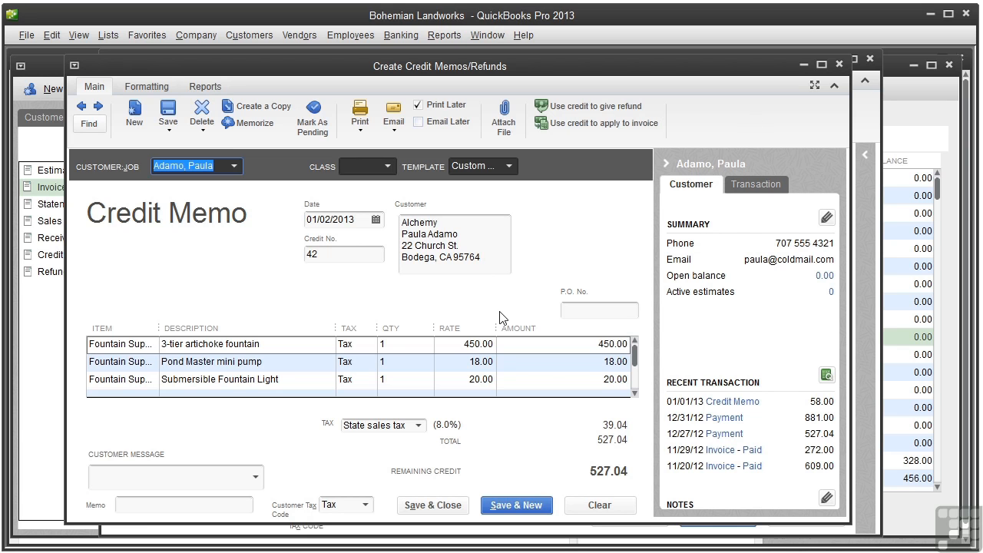
{"action": "right_click", "coordinate": [213, 361]}
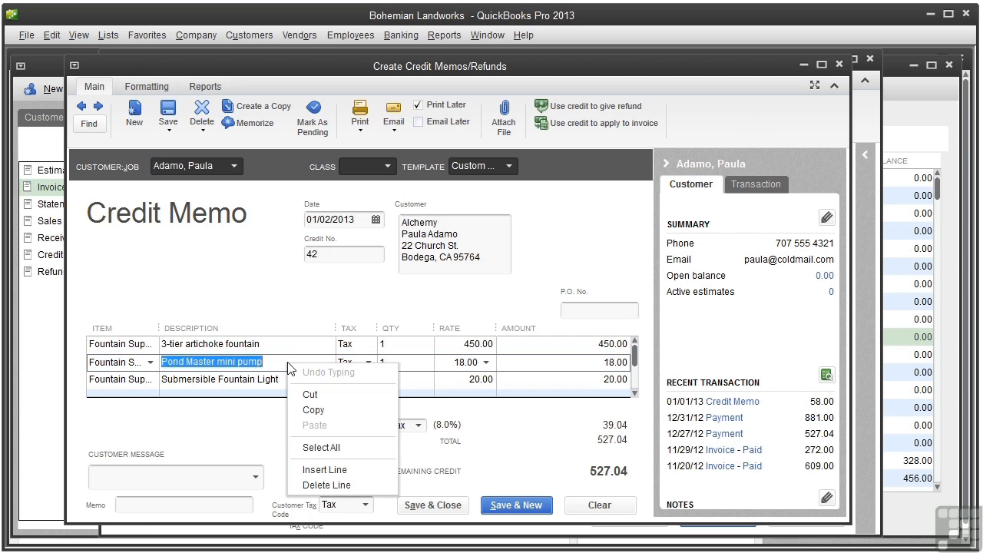
{"action": "mouse_move", "coordinate": [332, 470]}
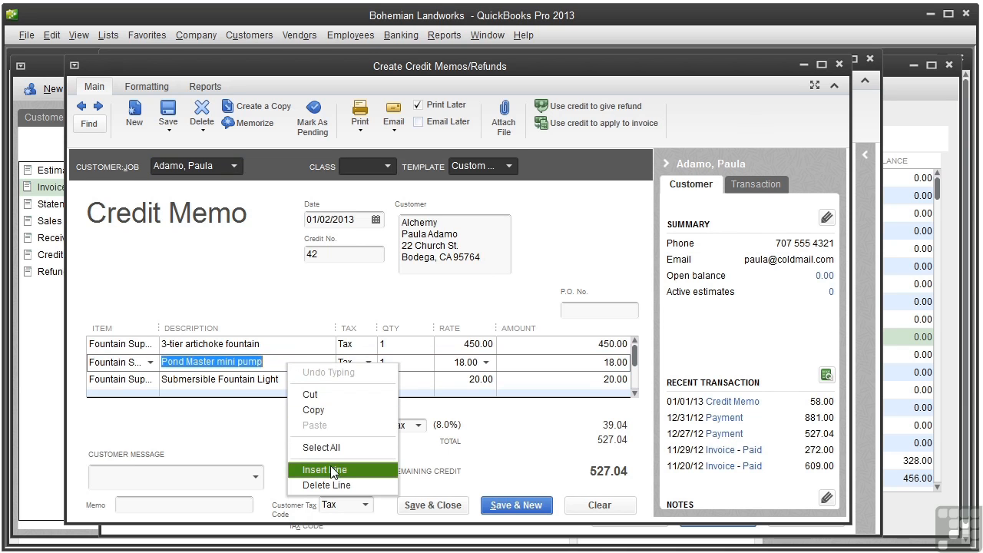
{"action": "left_click", "coordinate": [326, 485]}
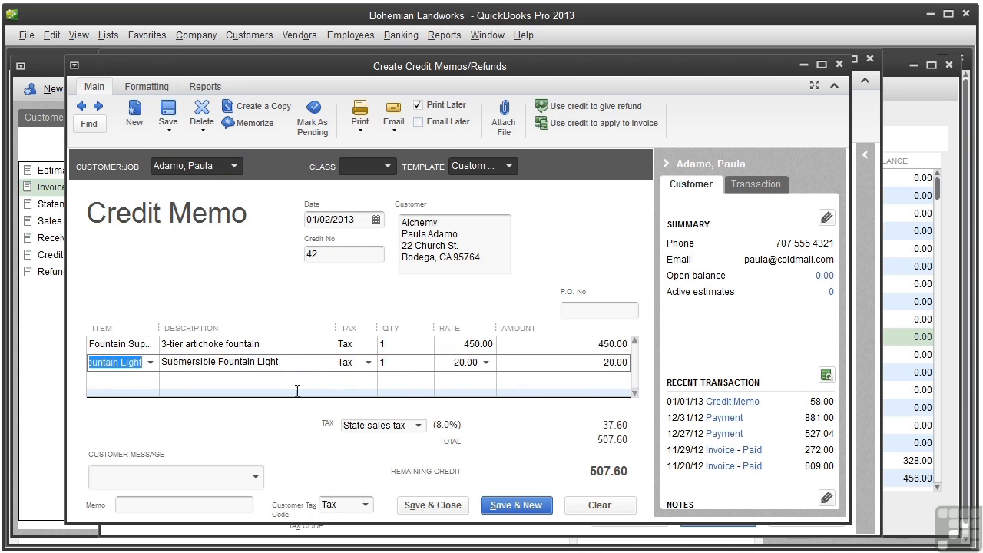
{"action": "right_click", "coordinate": [220, 361]}
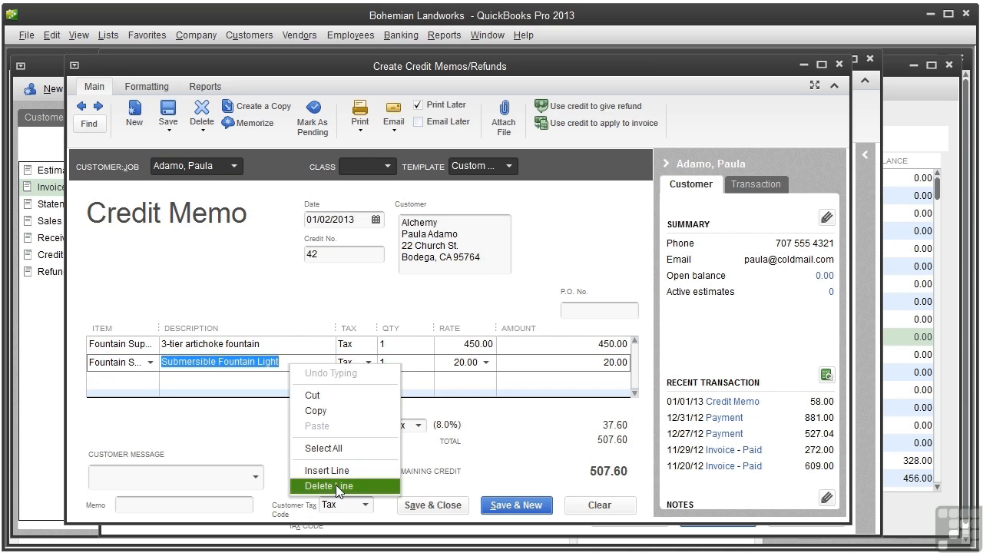
{"action": "left_click", "coordinate": [329, 486]}
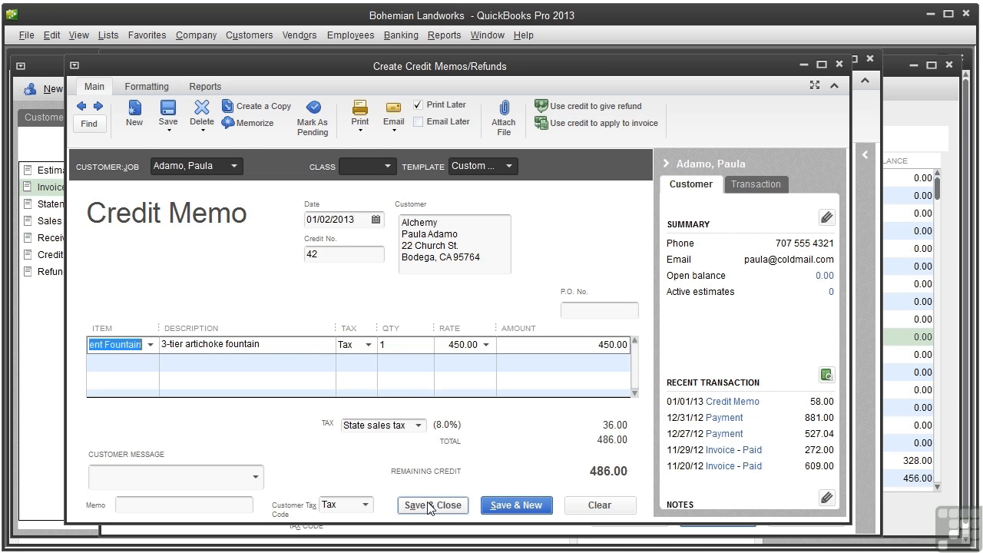
Save the 486.00 credit memo despite missing classes and choose Give a refund.
{"action": "left_click", "coordinate": [433, 505]}
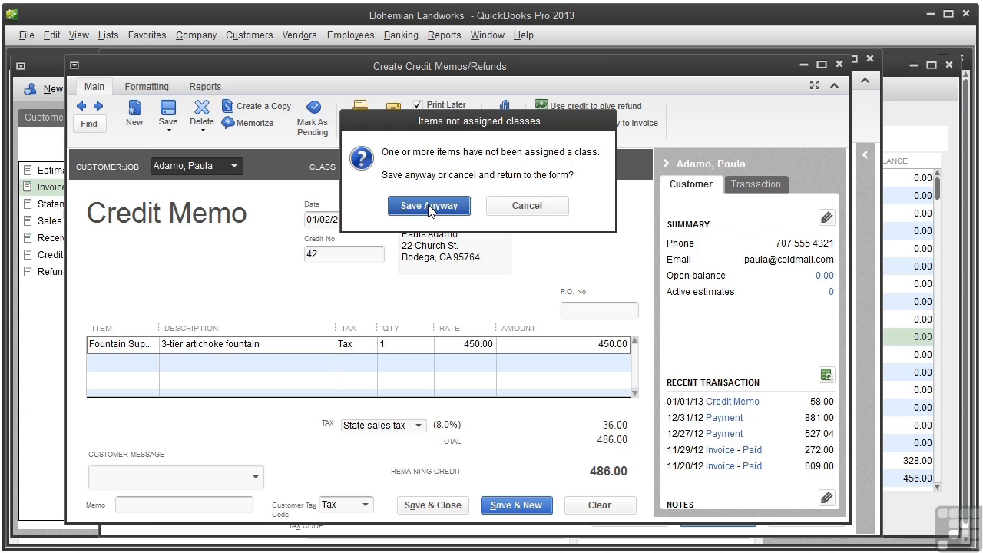
{"action": "left_click", "coordinate": [429, 206]}
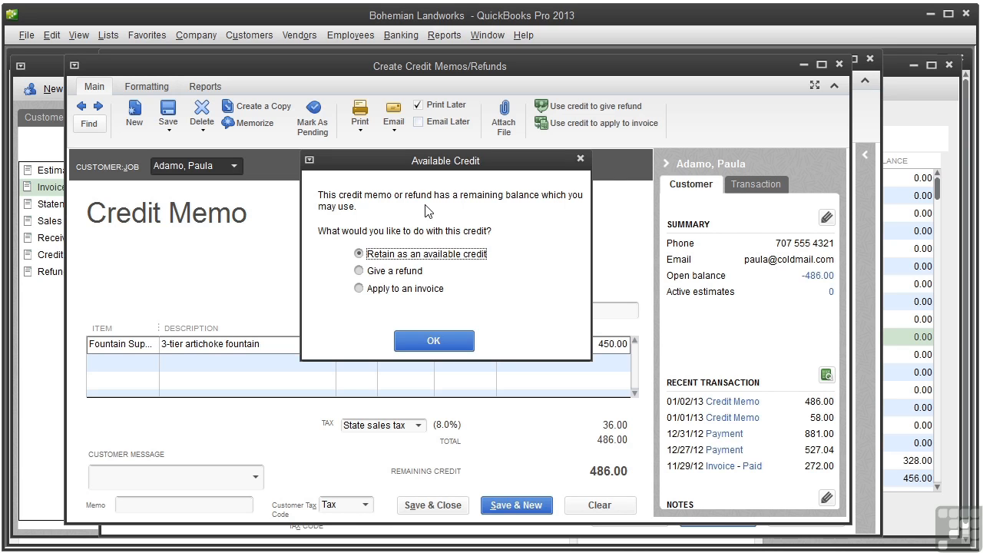
{"action": "mouse_move", "coordinate": [394, 251]}
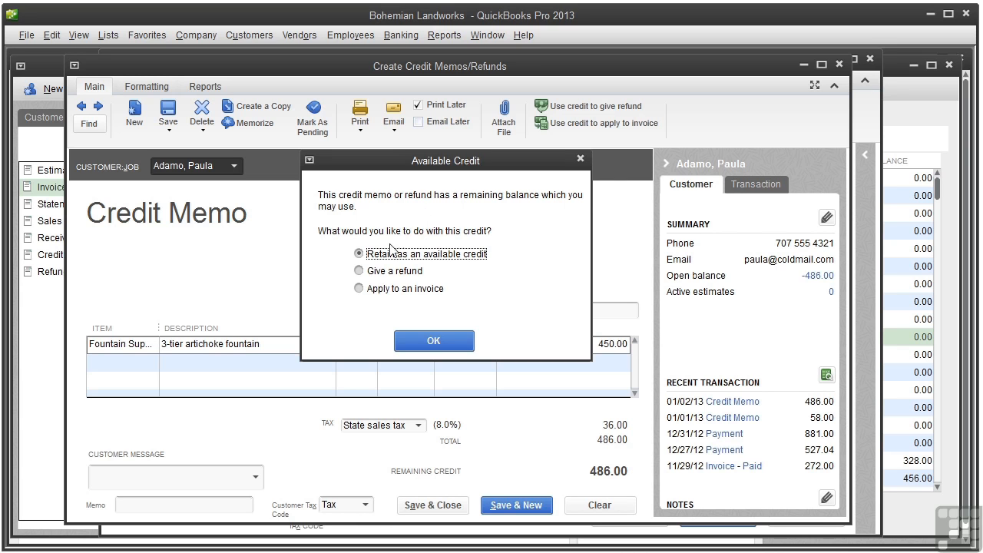
{"action": "left_click", "coordinate": [359, 271]}
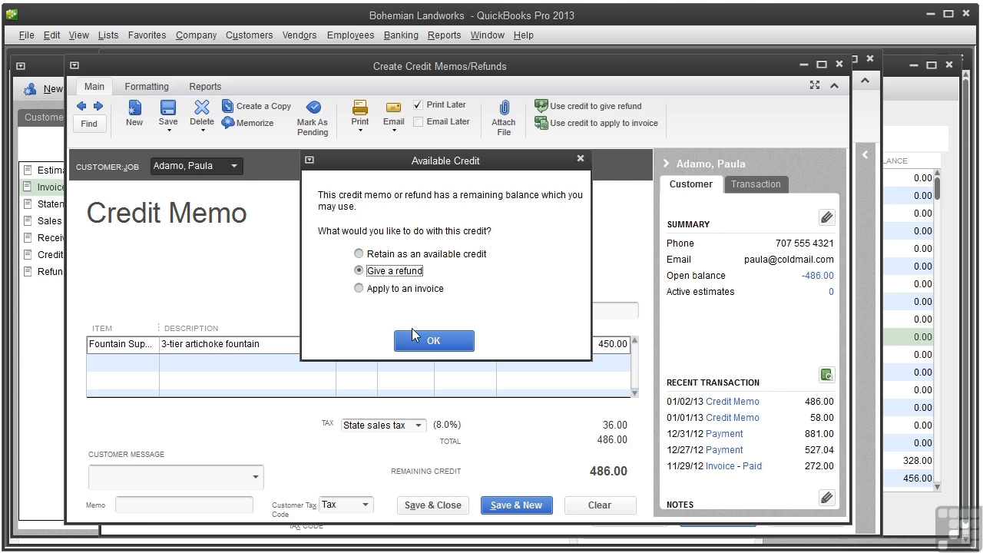
Issue the 486.00 refund as a check, adding a memo before confirming.
{"action": "left_click", "coordinate": [434, 340]}
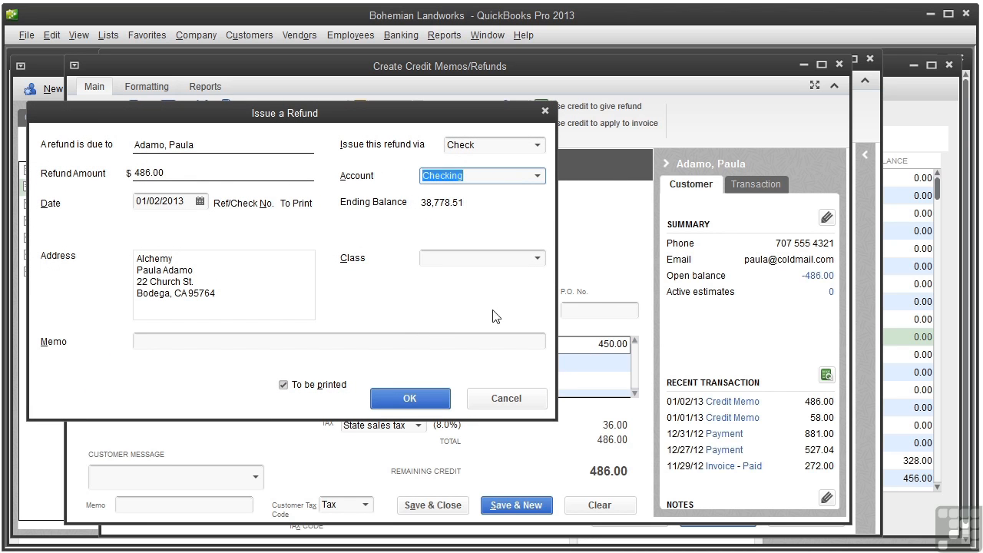
{"action": "mouse_move", "coordinate": [540, 148]}
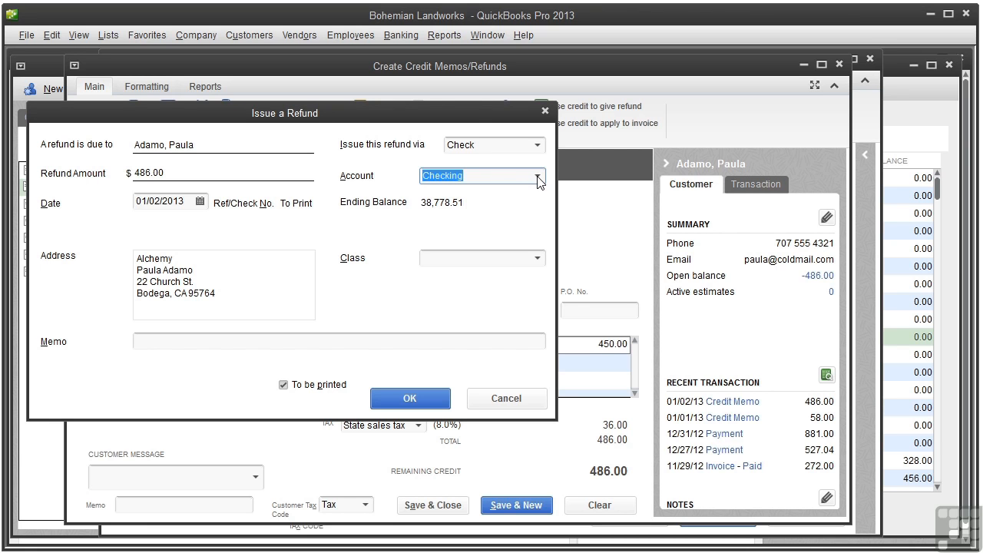
{"action": "left_click", "coordinate": [537, 144]}
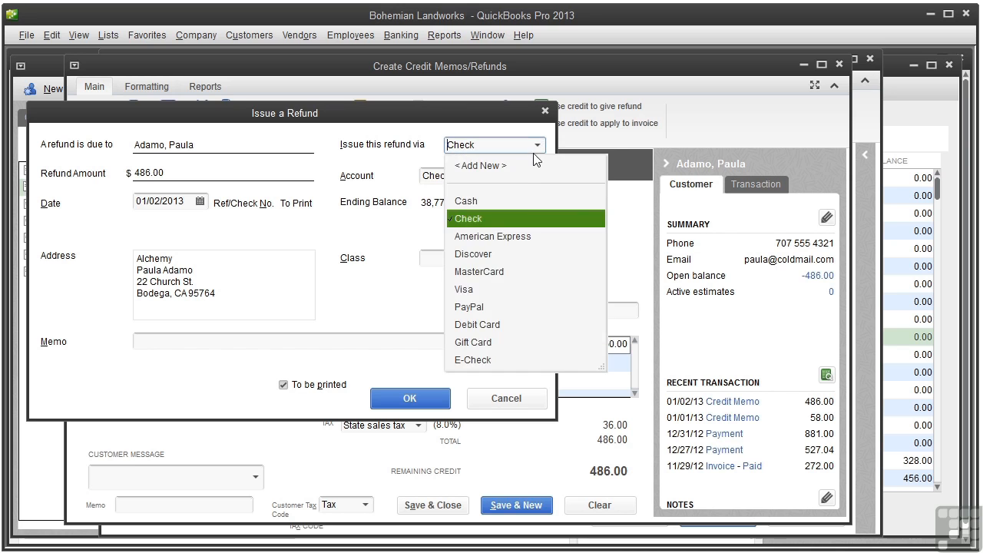
{"action": "left_click", "coordinate": [469, 218]}
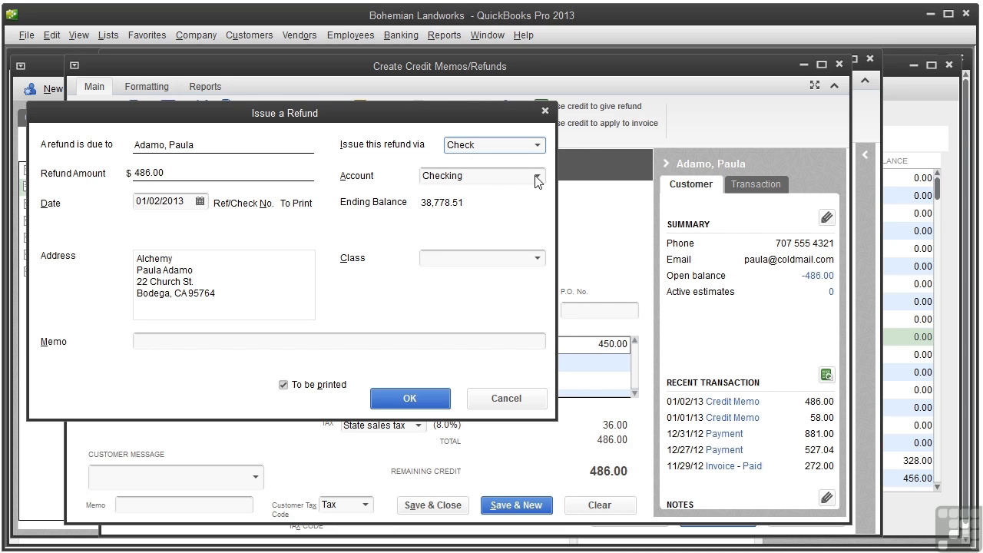
{"action": "mouse_move", "coordinate": [538, 262]}
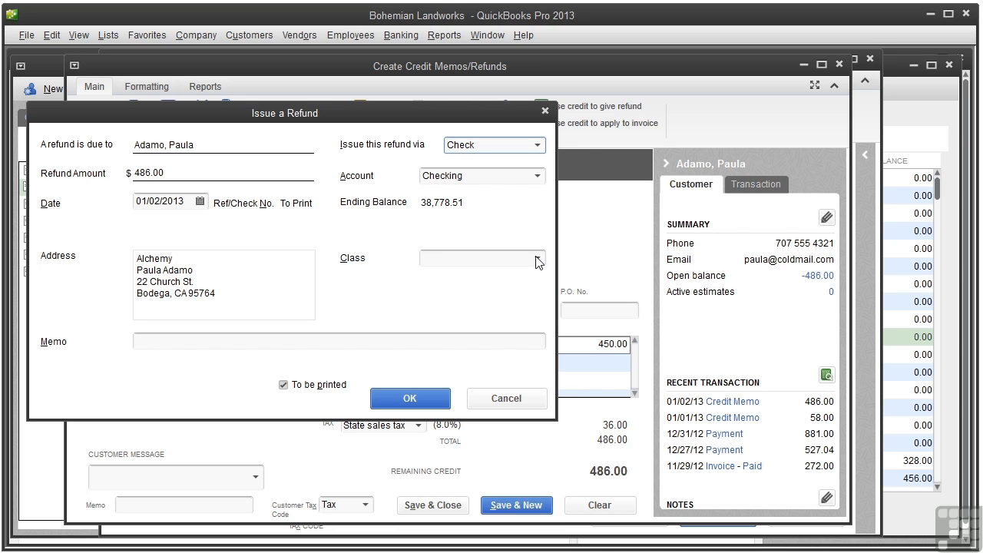
{"action": "mouse_move", "coordinate": [241, 336]}
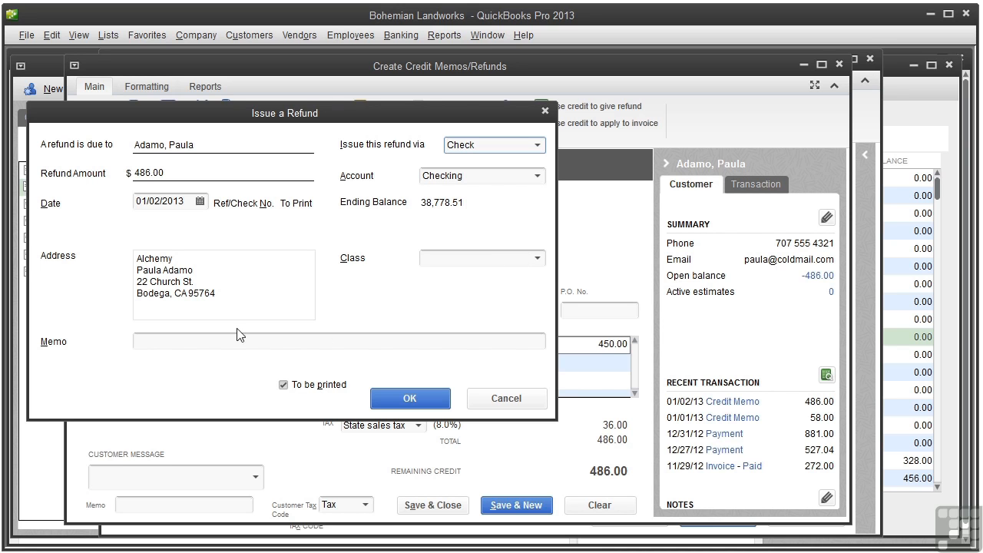
{"action": "left_click", "coordinate": [339, 341]}
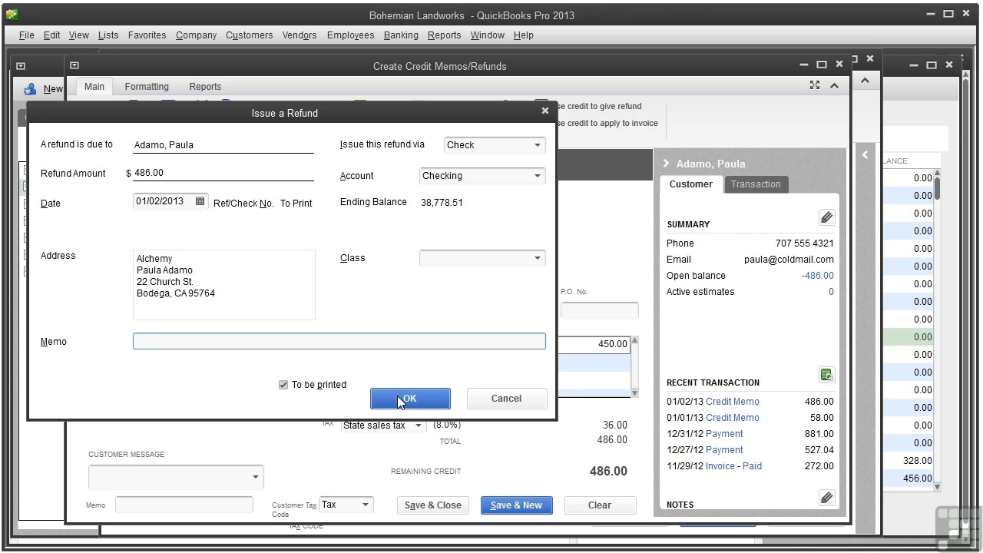
{"action": "left_click", "coordinate": [410, 398]}
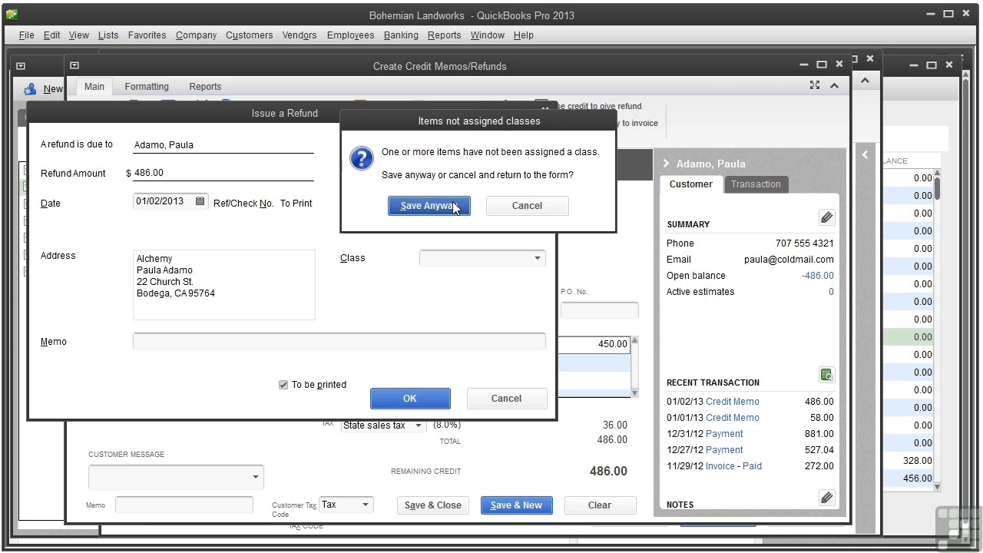
Save the refund without a class and close the refunded credit memo.
{"action": "left_click", "coordinate": [429, 205]}
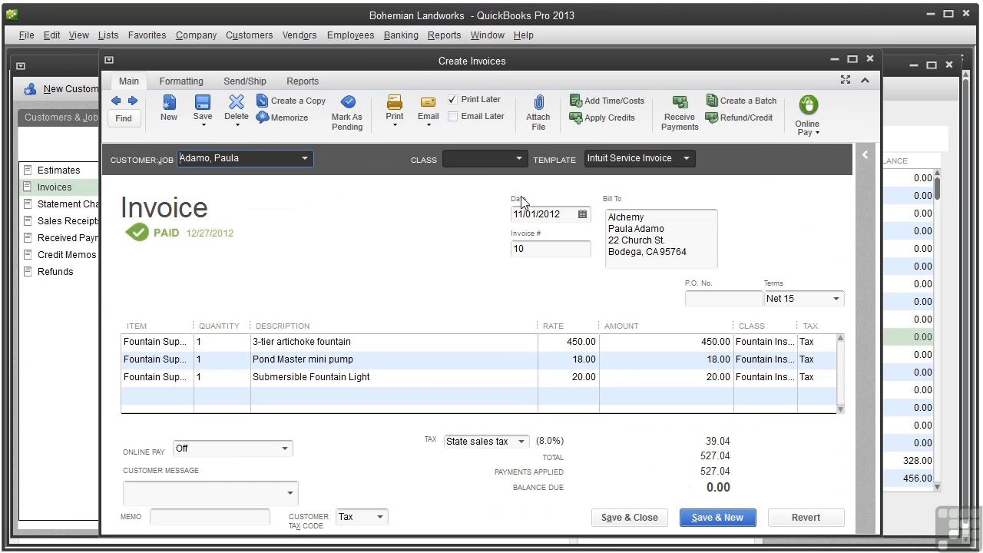
{"action": "mouse_move", "coordinate": [870, 60]}
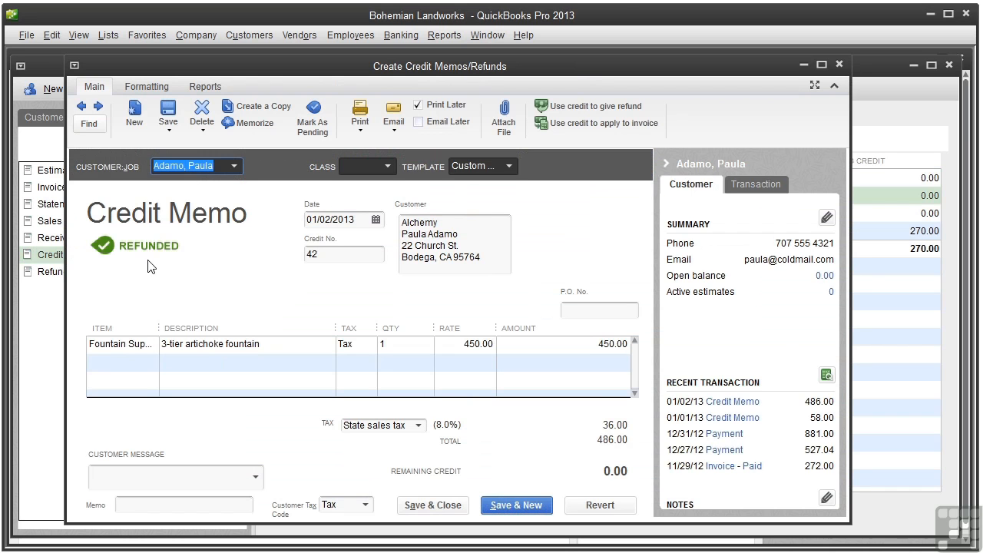
{"action": "mouse_move", "coordinate": [835, 86]}
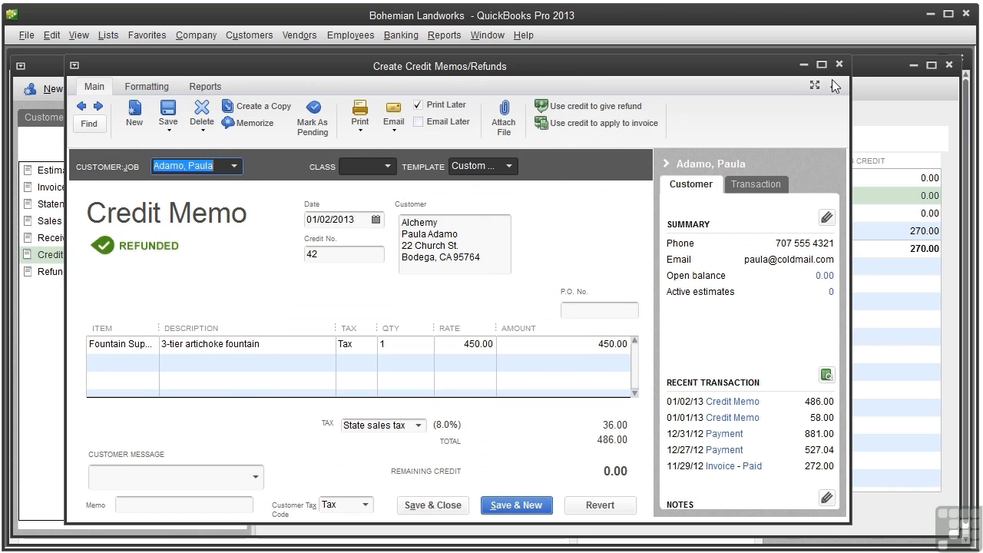
{"action": "left_click", "coordinate": [839, 65]}
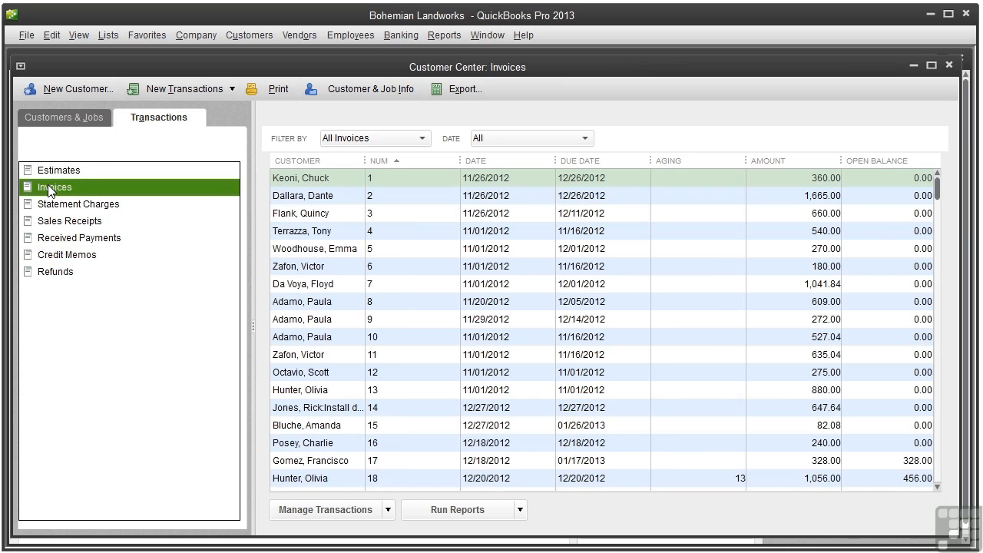
{"action": "mouse_move", "coordinate": [432, 288]}
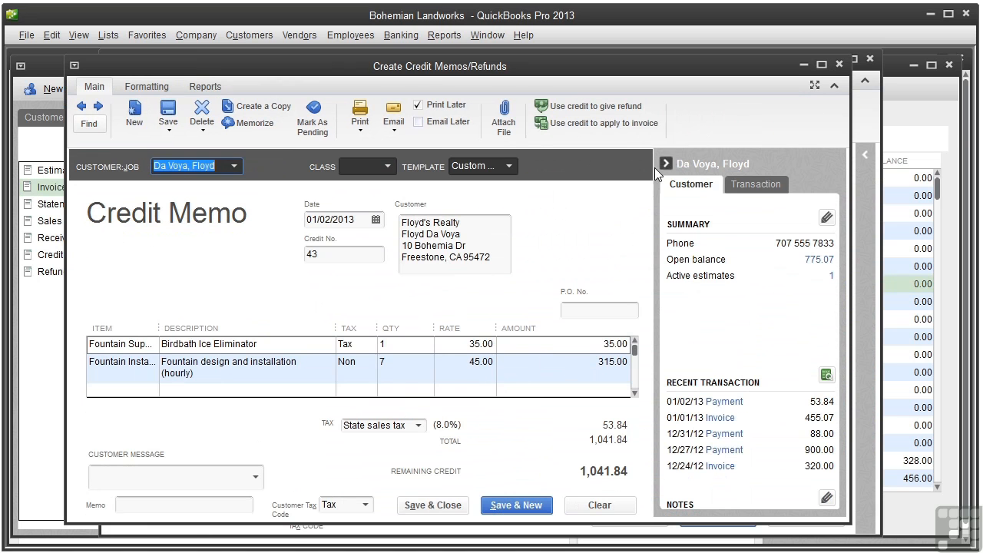
{"action": "mouse_move", "coordinate": [233, 294]}
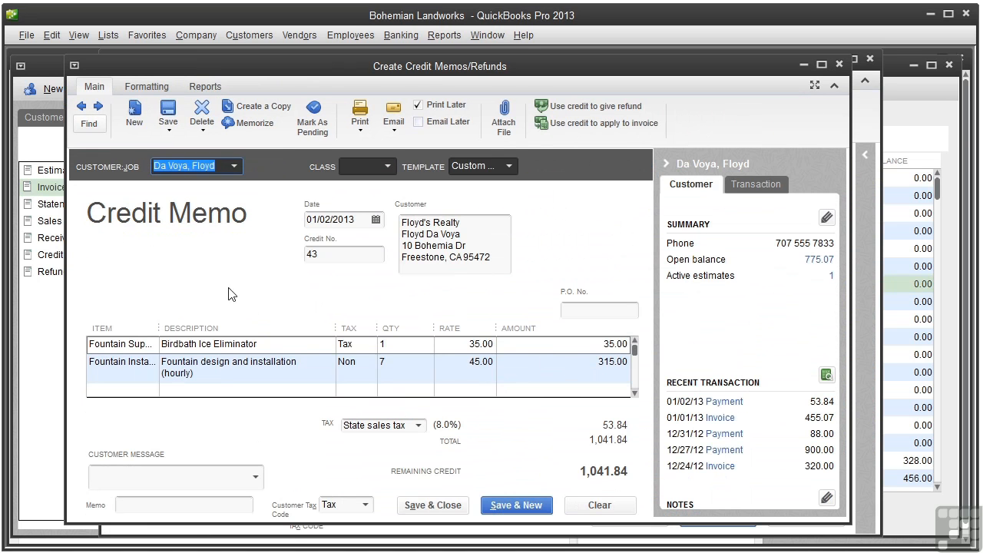
{"action": "mouse_move", "coordinate": [222, 281]}
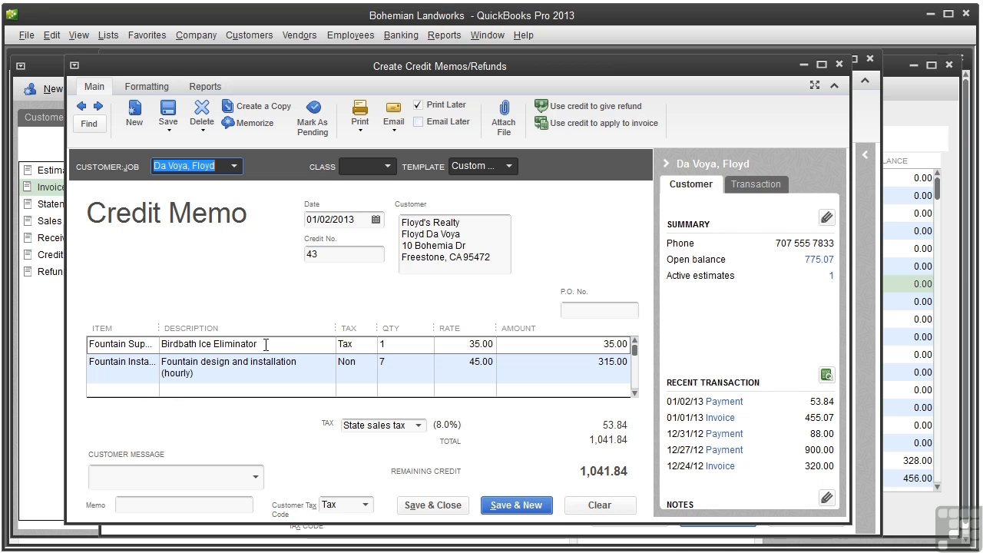
Delete the installation, Pond Master pump and 600.00 fountain lines, leaving the Birdbath Ice Eliminator.
{"action": "right_click", "coordinate": [246, 361]}
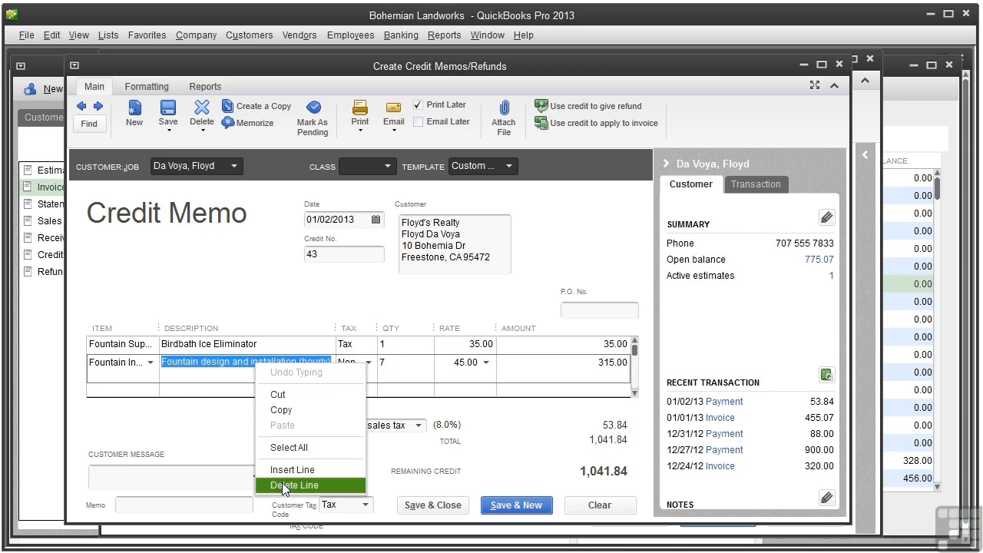
{"action": "left_click", "coordinate": [292, 485]}
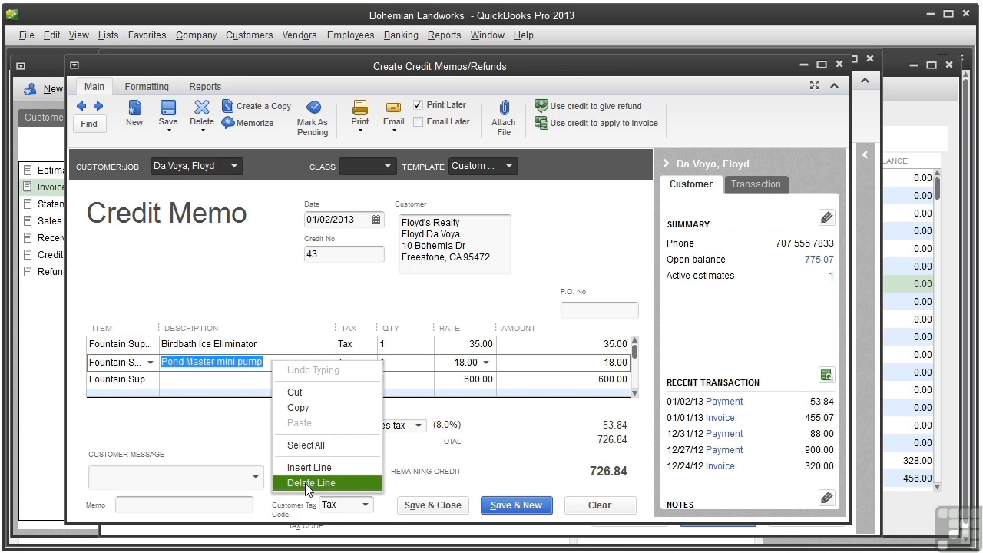
{"action": "left_click", "coordinate": [310, 483]}
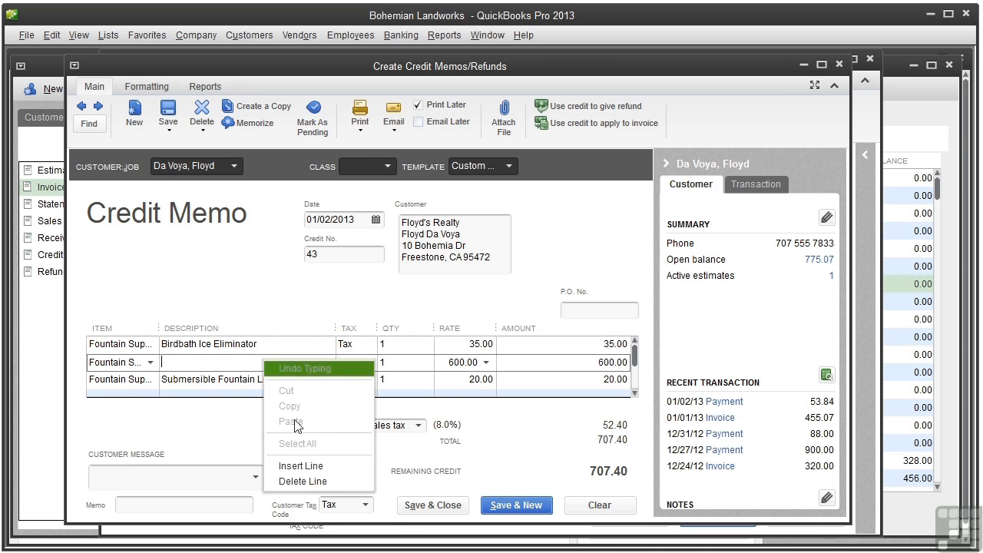
{"action": "left_click", "coordinate": [303, 480]}
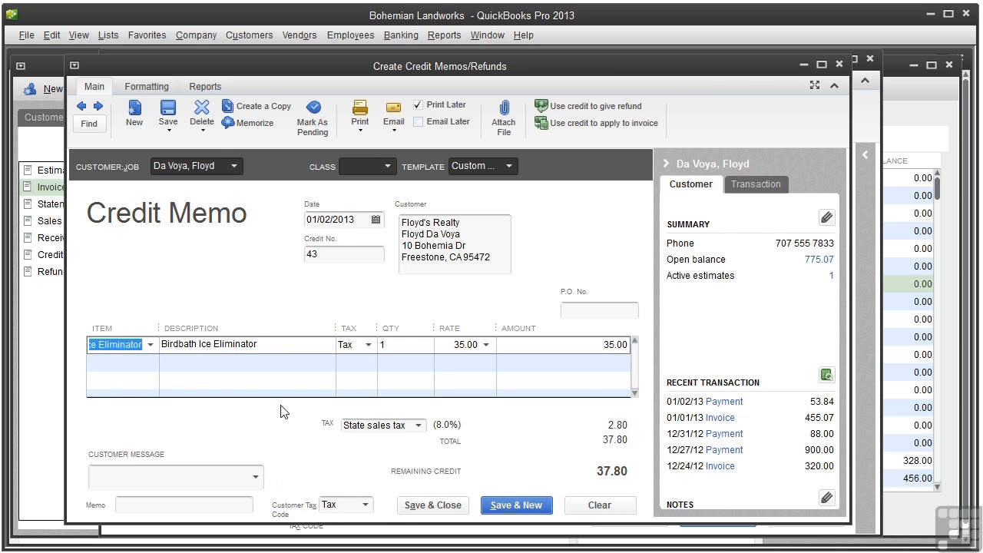
{"action": "mouse_move", "coordinate": [306, 444]}
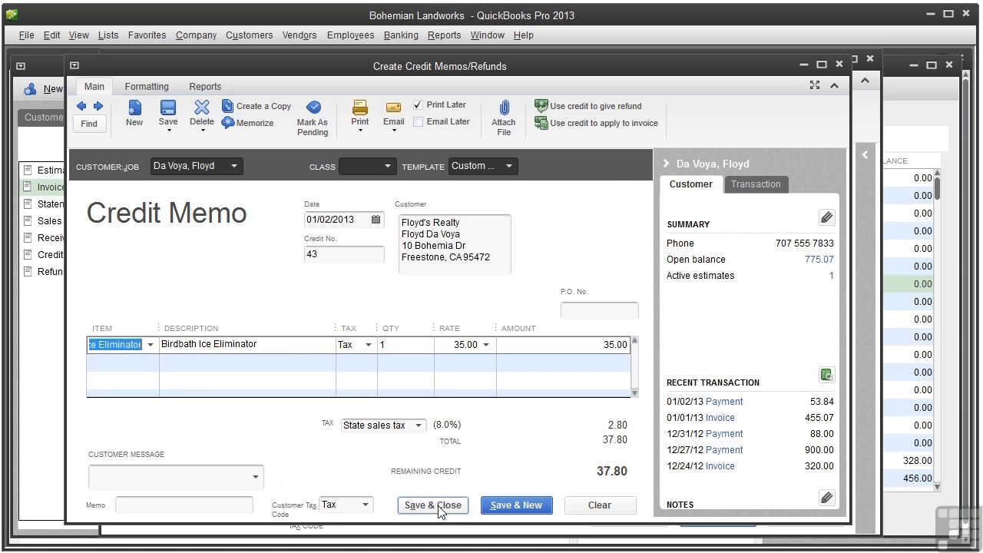
Save the 37.80 credit memo without classes and retain it as available credit.
{"action": "left_click", "coordinate": [433, 505]}
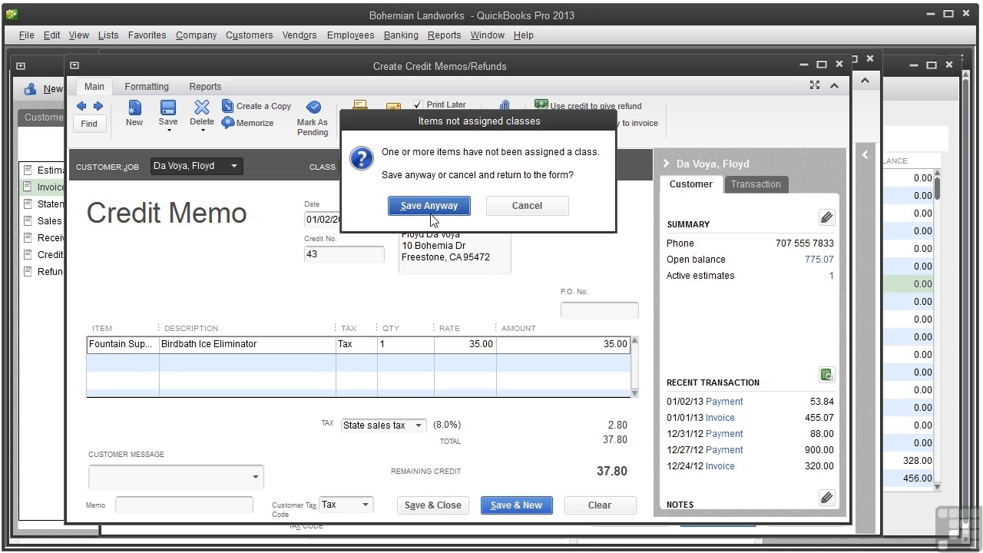
{"action": "left_click", "coordinate": [429, 205]}
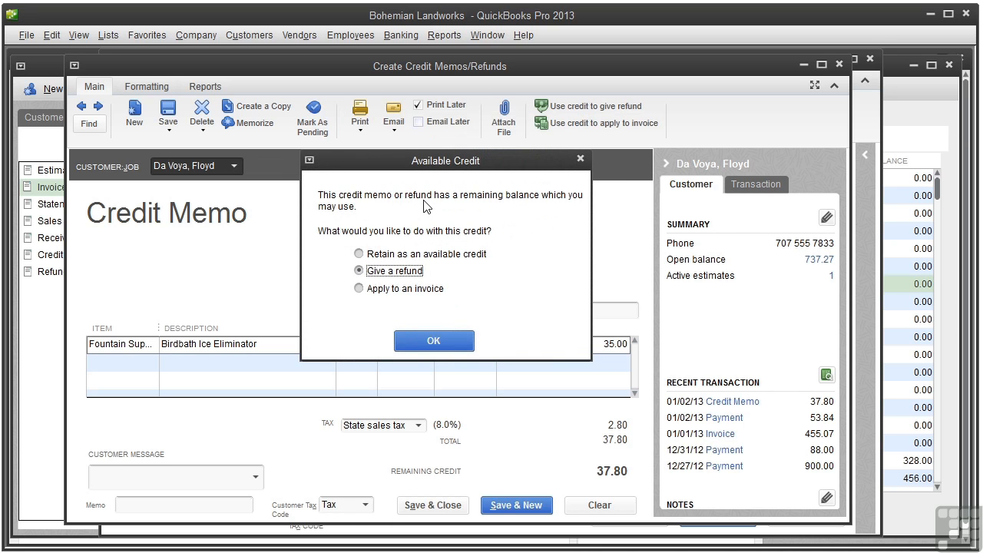
{"action": "mouse_move", "coordinate": [359, 255]}
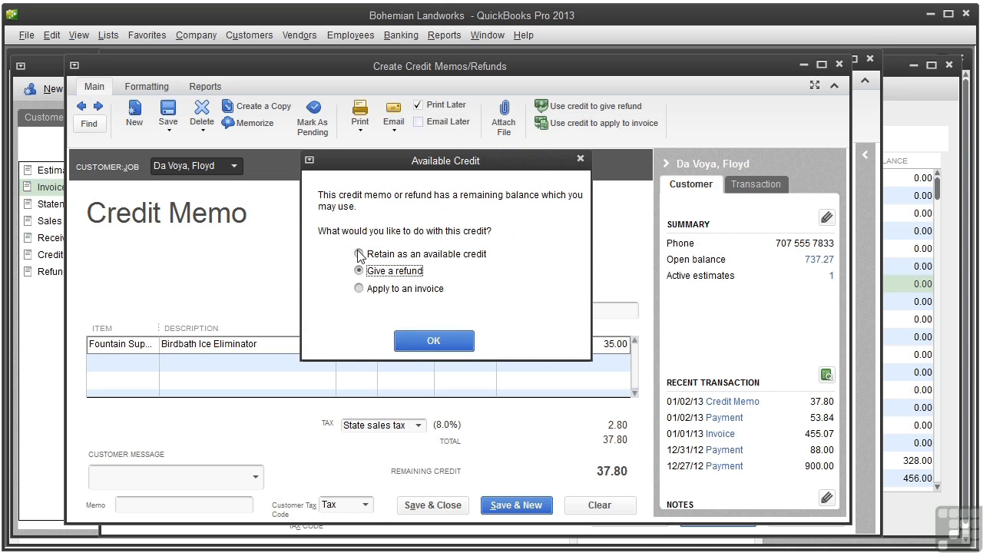
{"action": "left_click", "coordinate": [359, 254]}
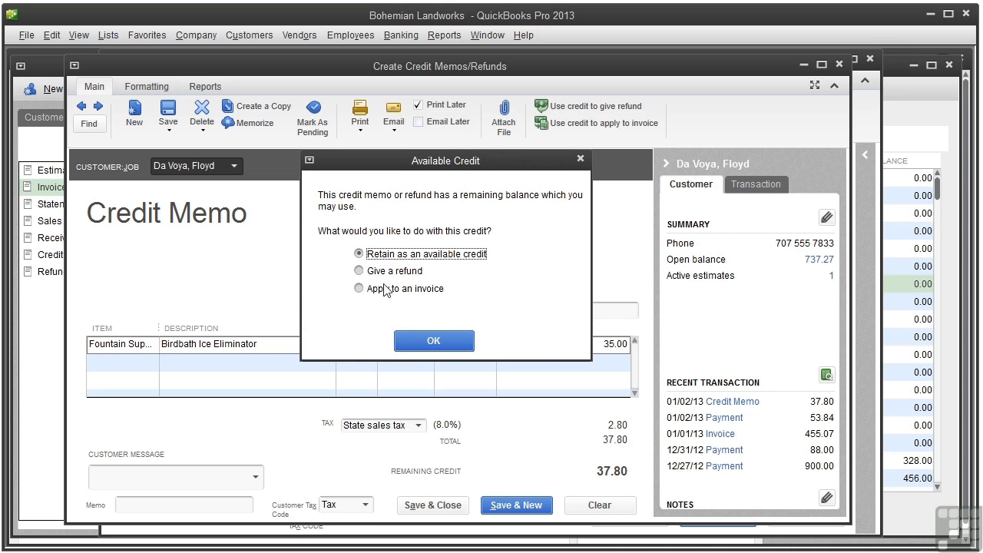
{"action": "left_click", "coordinate": [433, 340]}
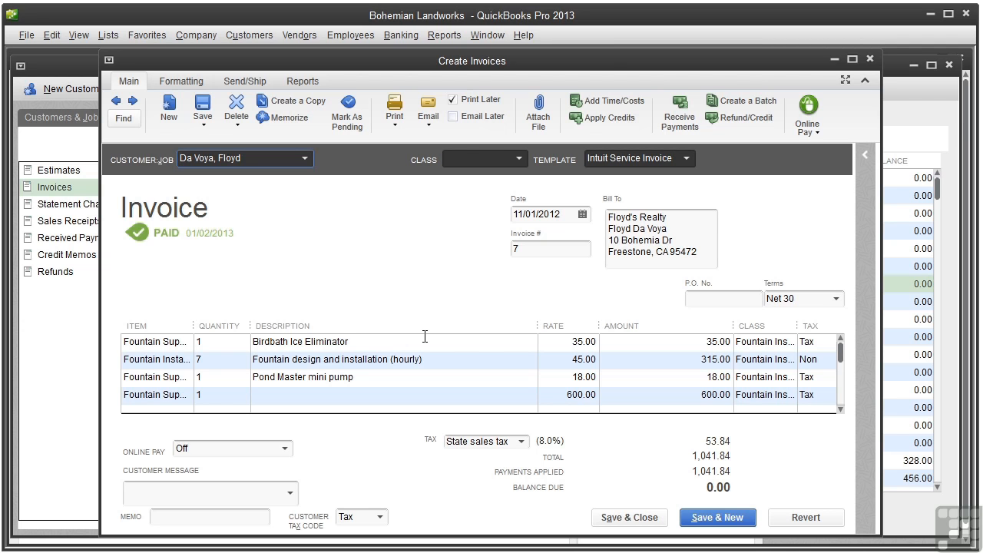
{"action": "mouse_move", "coordinate": [498, 244]}
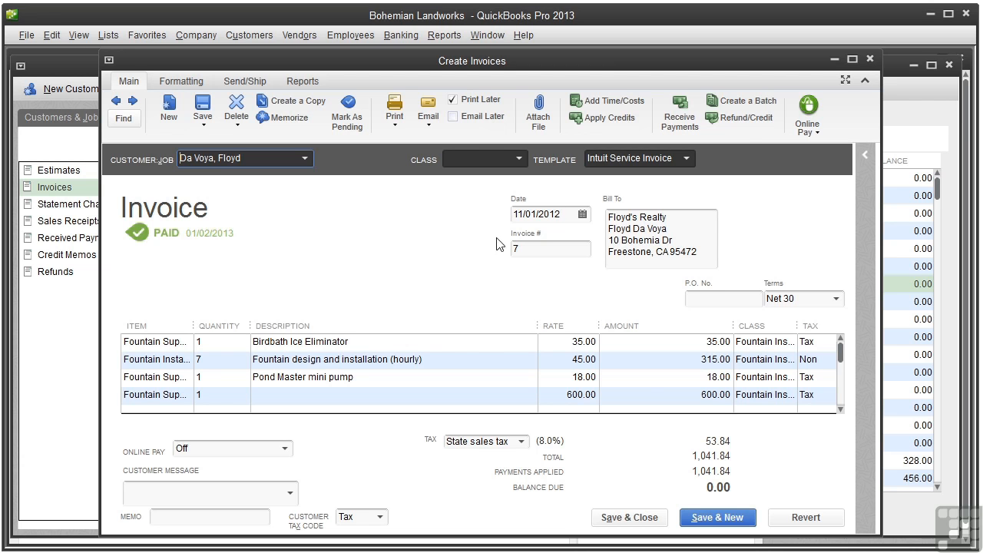